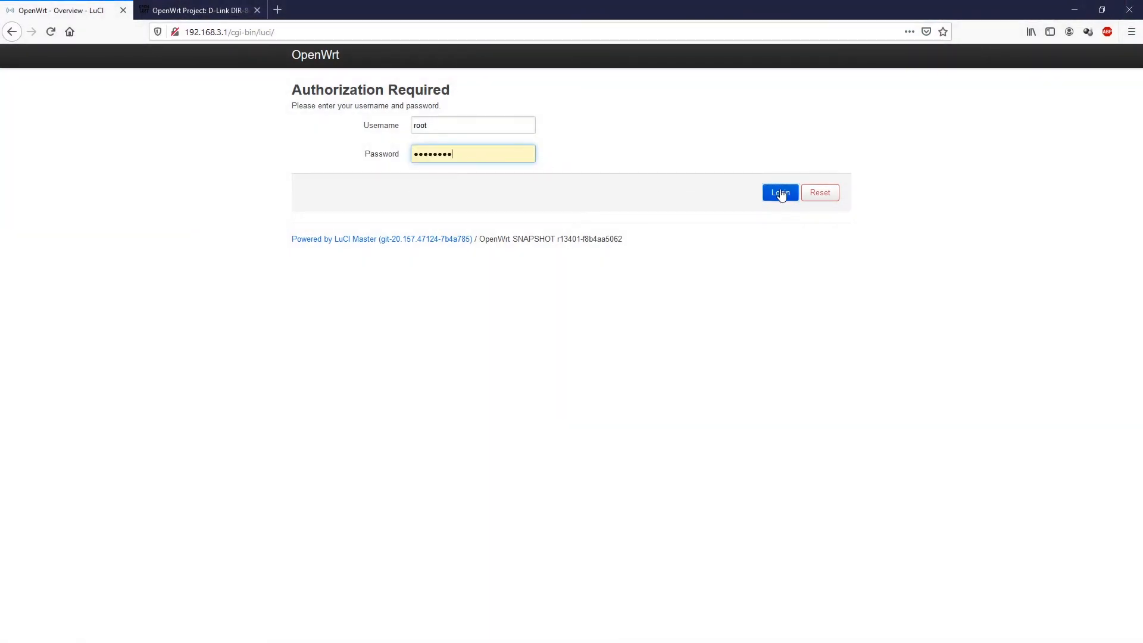
Step: Log in to LuCI as root and bring up the Network menu
{"action": "left_click", "coordinate": [780, 192]}
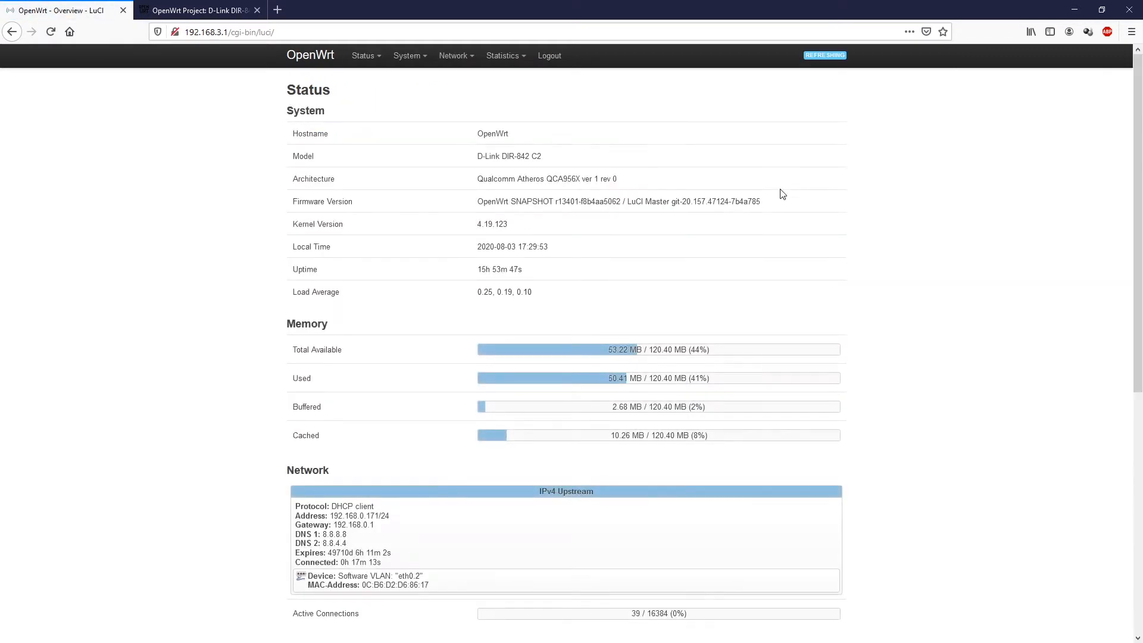
{"action": "left_click", "coordinate": [453, 55]}
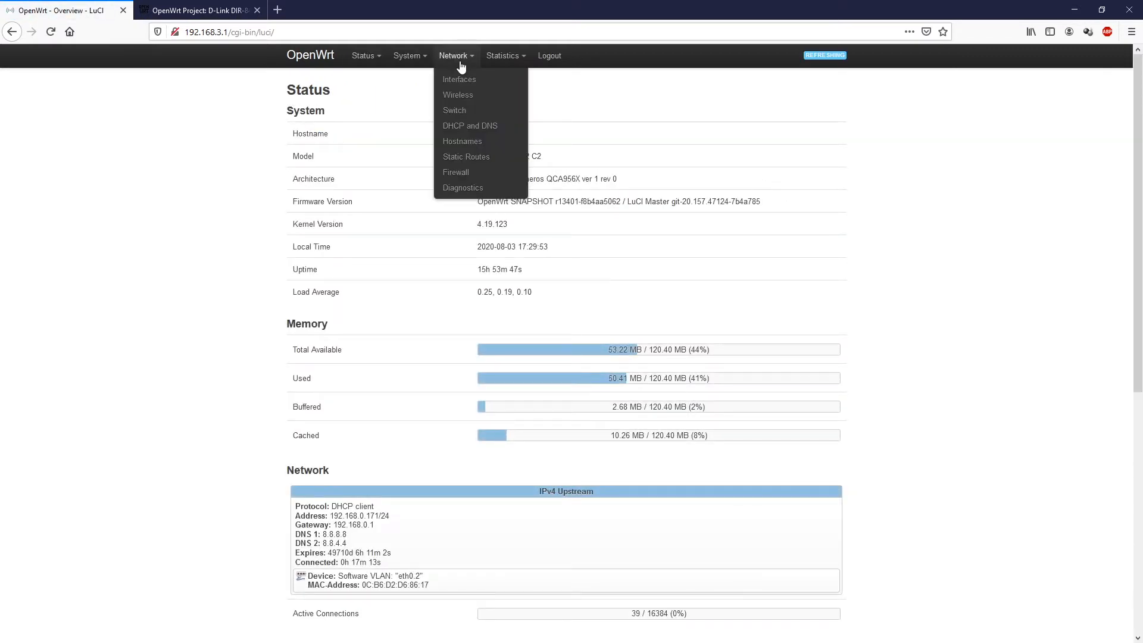
Step: Go to Network > Switch to view switch0's VLANs 1 and 2
{"action": "left_click", "coordinate": [454, 110]}
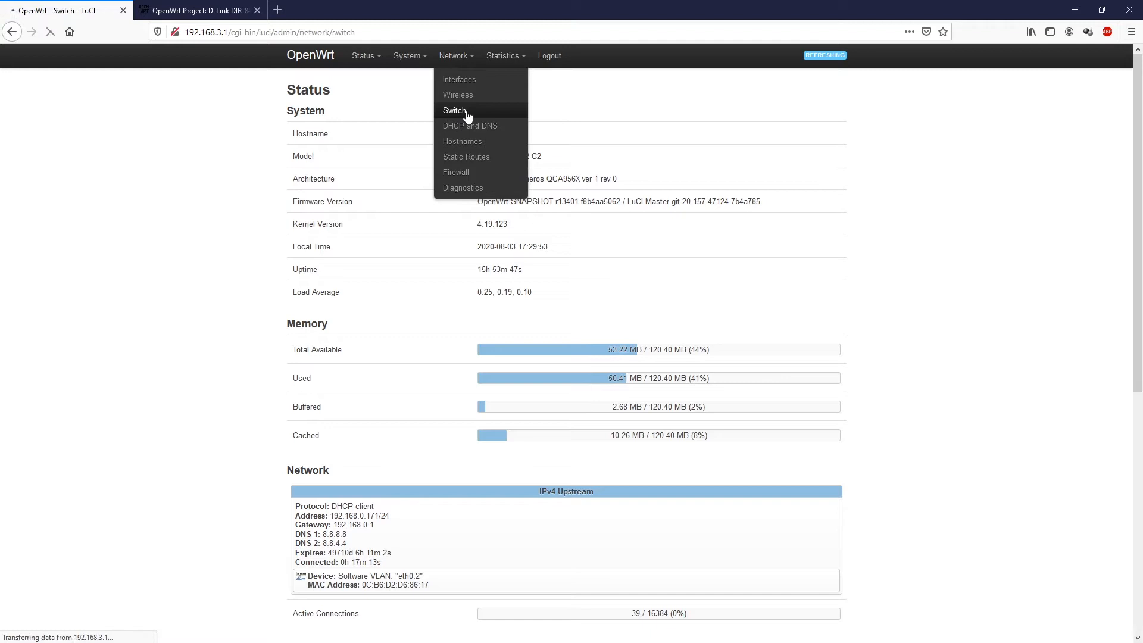
{"action": "left_click", "coordinate": [453, 110]}
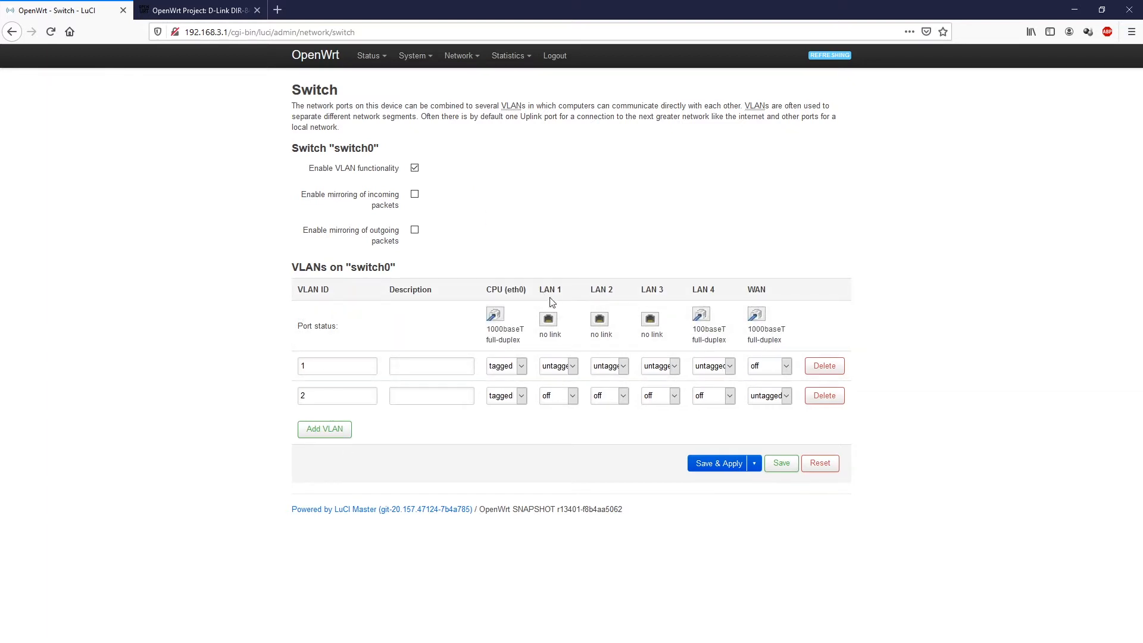
{"action": "mouse_move", "coordinate": [599, 289]}
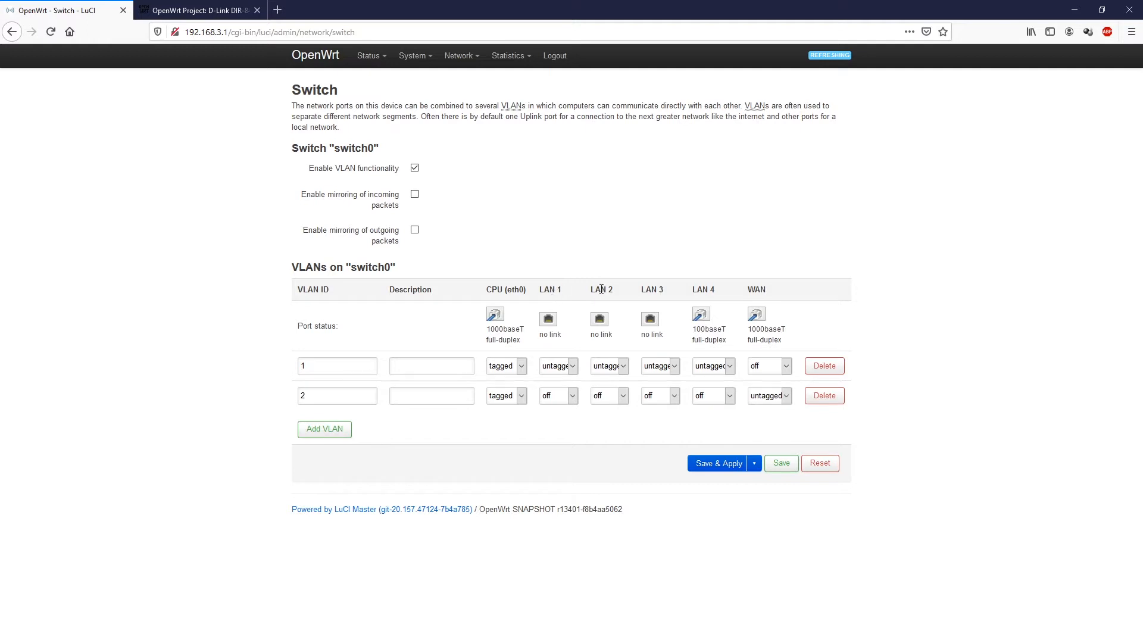
{"action": "mouse_move", "coordinate": [623, 369]}
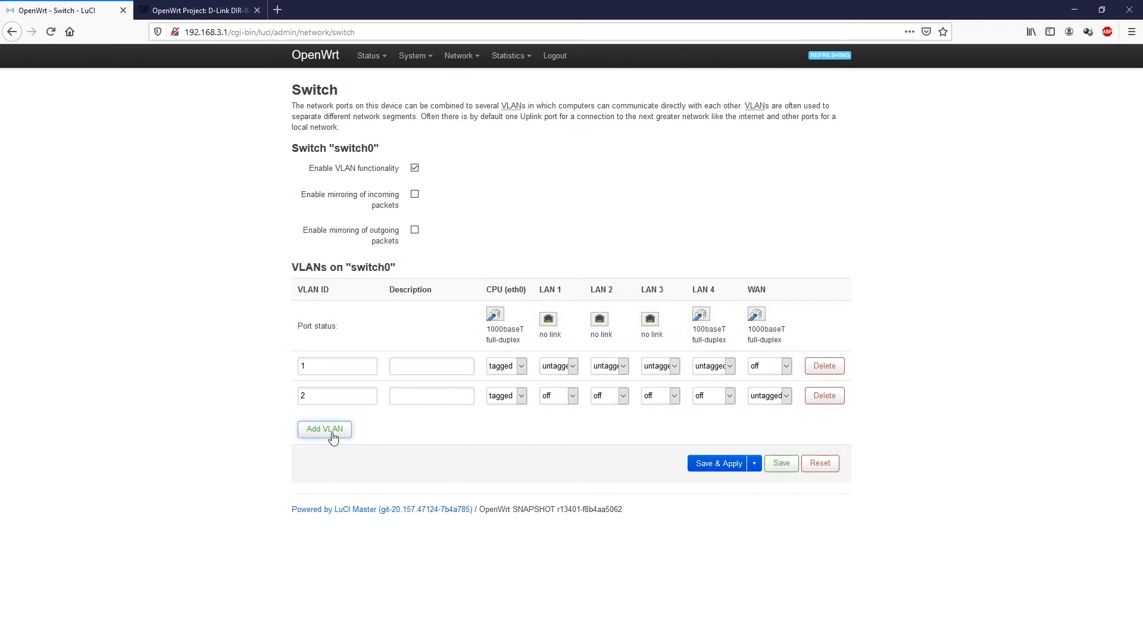
Step: Add a VLAN 3 row described as 'WAN 2' with CPU (eth0) set to tagged
{"action": "left_click", "coordinate": [324, 428]}
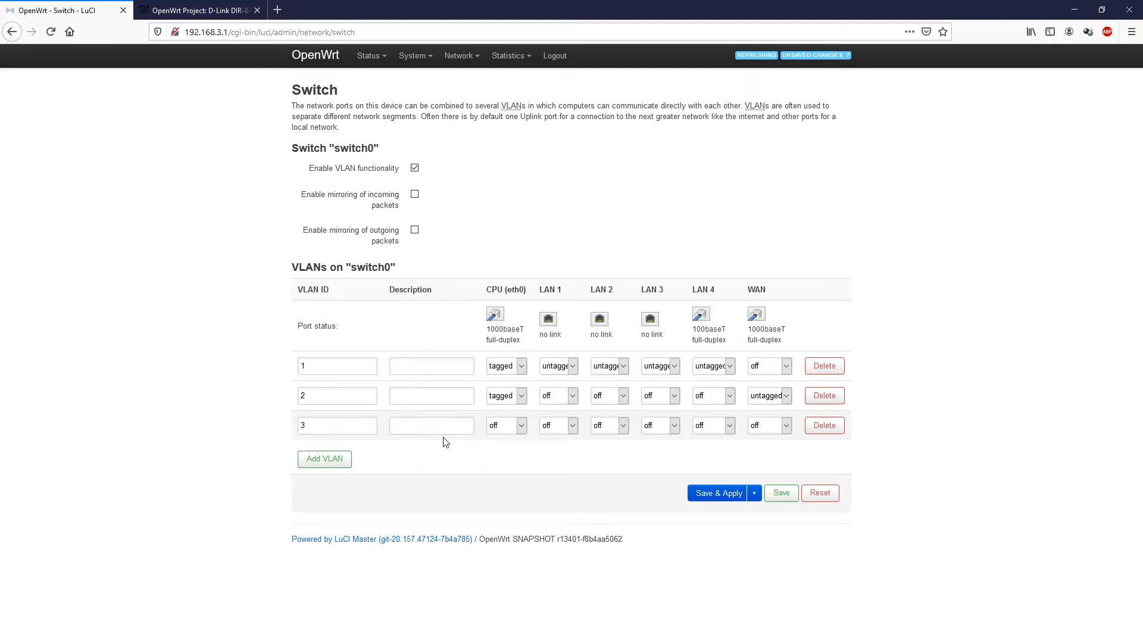
{"action": "type", "text": "WAN 2"}
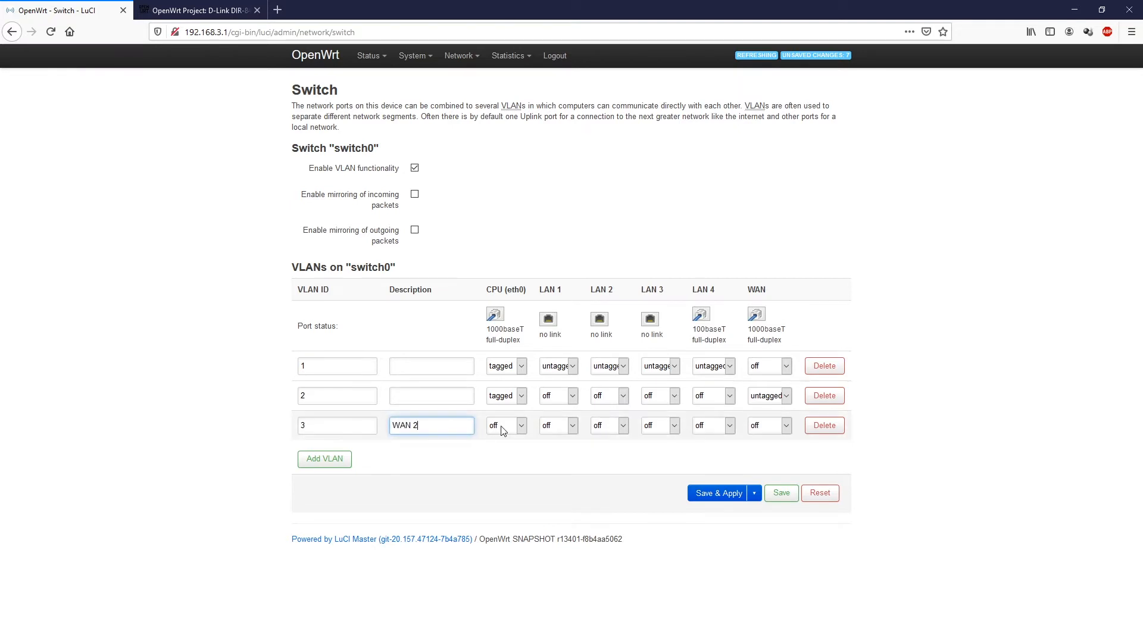
{"action": "left_click", "coordinate": [506, 425]}
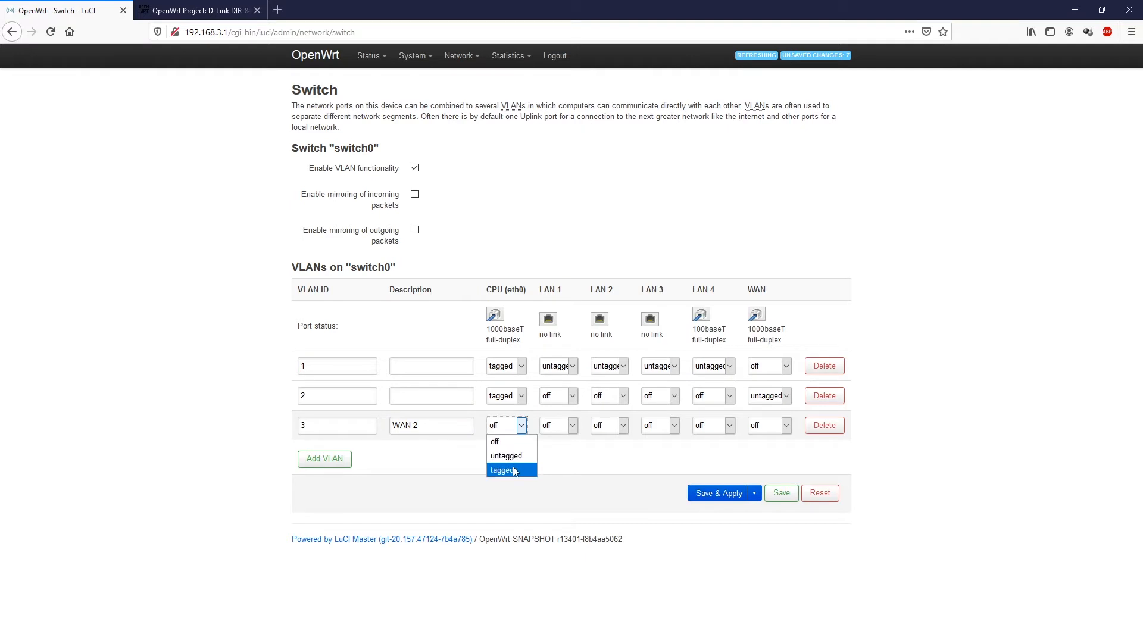
{"action": "left_click", "coordinate": [502, 470]}
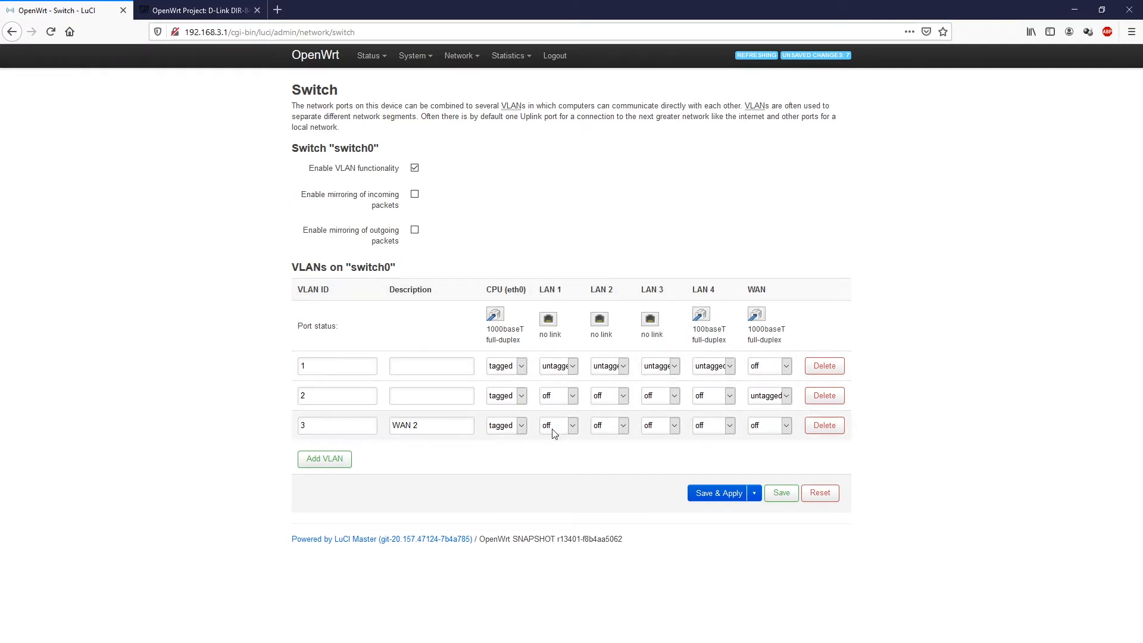
Step: Set LAN 1 untagged on VLAN 3 and off on VLAN 1, then Save & Apply
{"action": "left_click", "coordinate": [557, 426]}
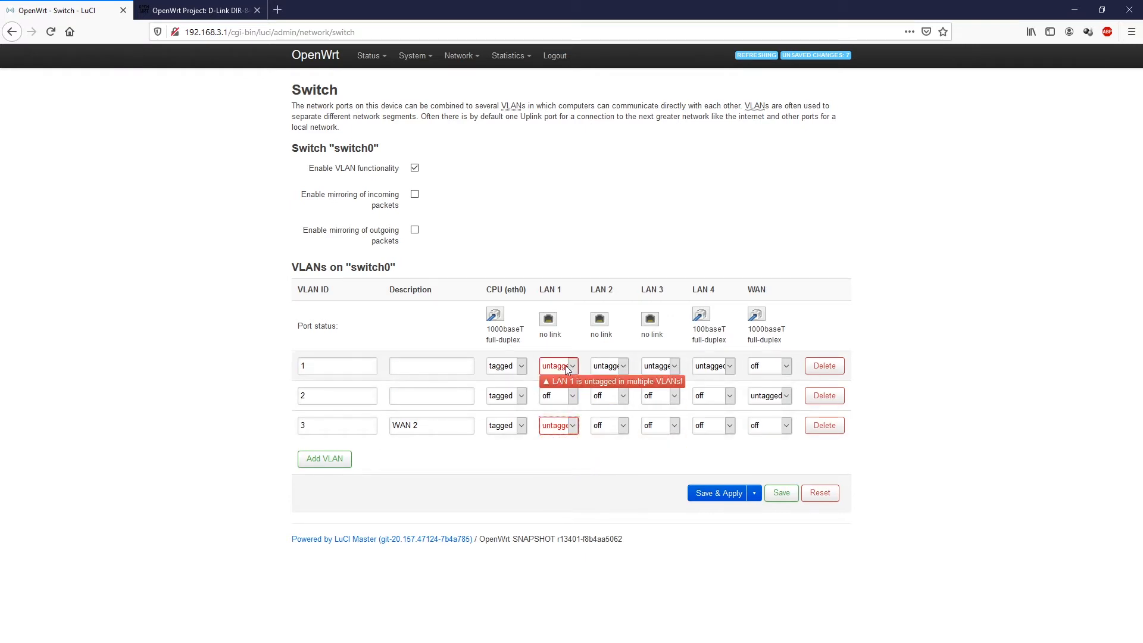
{"action": "mouse_move", "coordinate": [575, 370]}
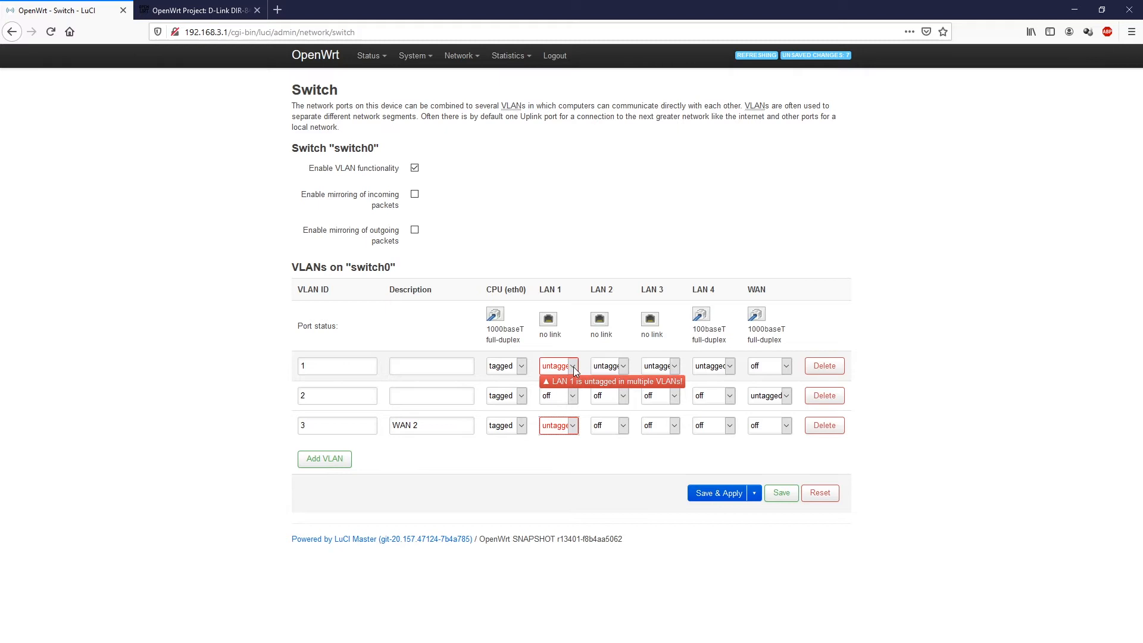
{"action": "left_click", "coordinate": [573, 366]}
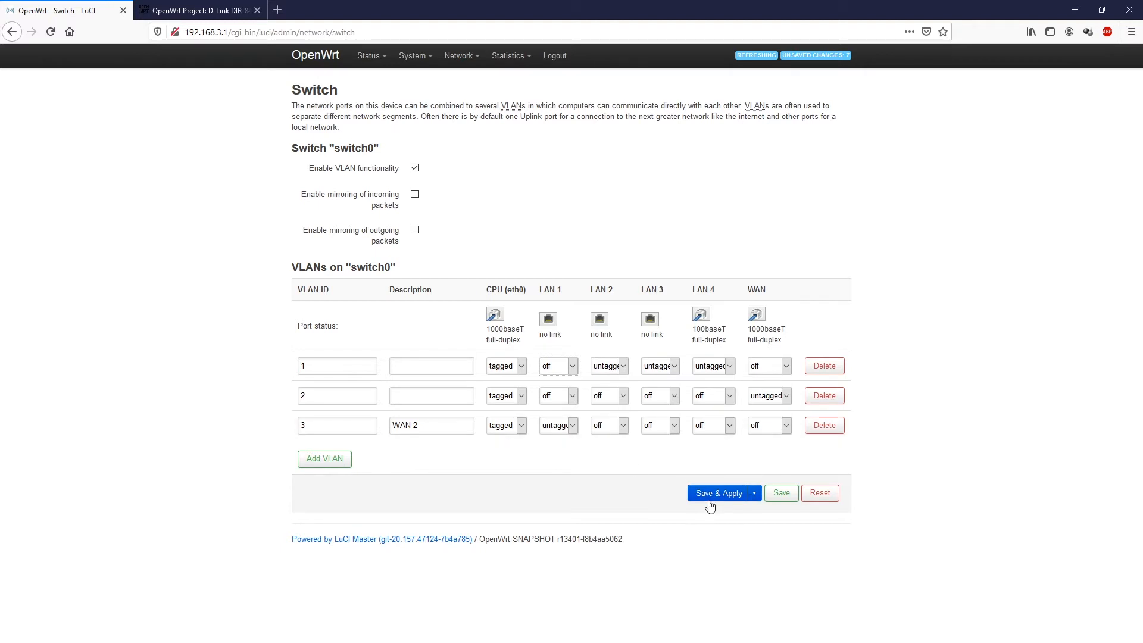
{"action": "left_click", "coordinate": [718, 493]}
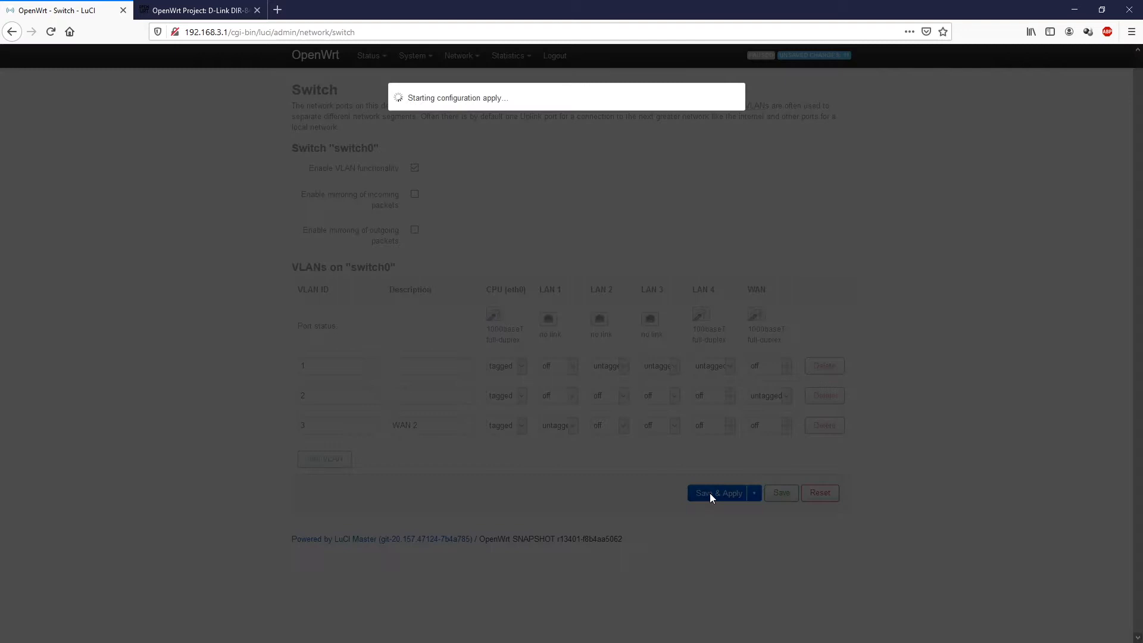